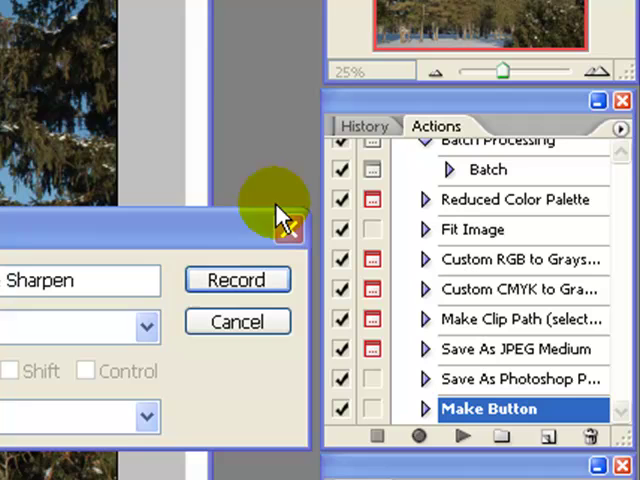
mouse_move(224, 160)
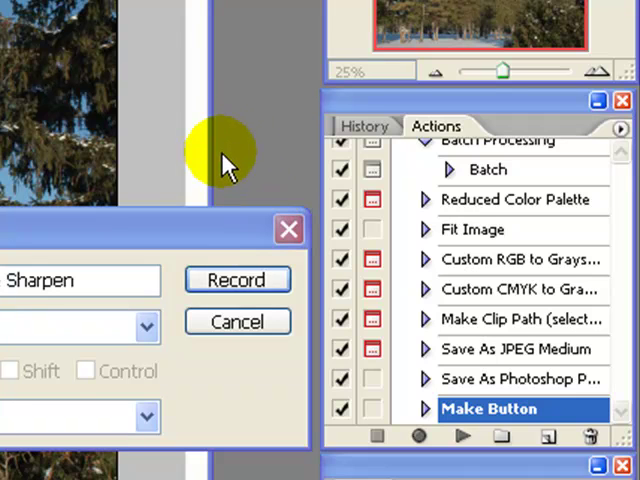
mouse_move(222, 164)
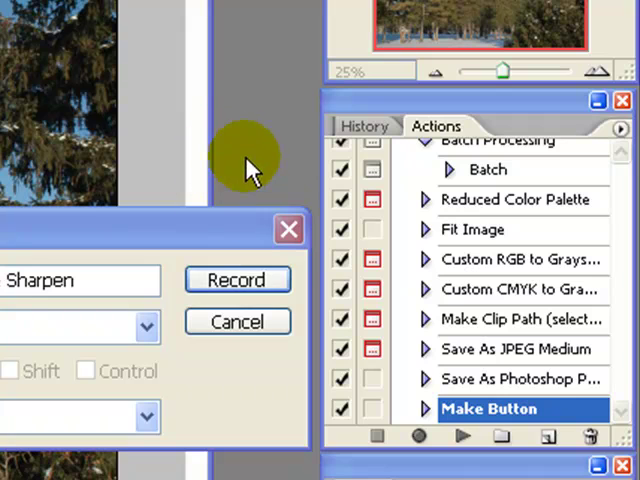
mouse_move(176, 230)
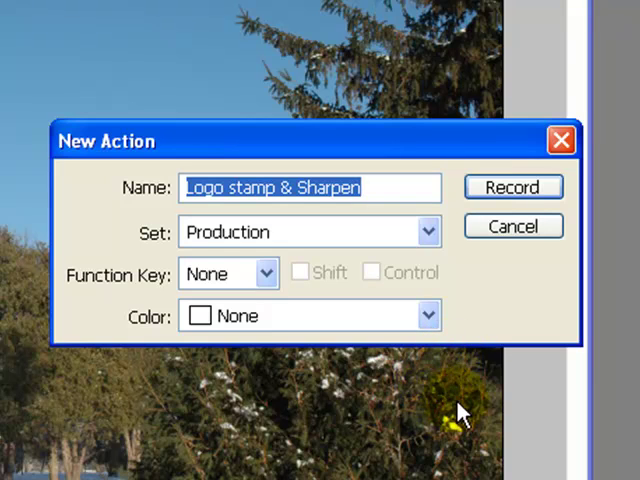
mouse_move(370, 450)
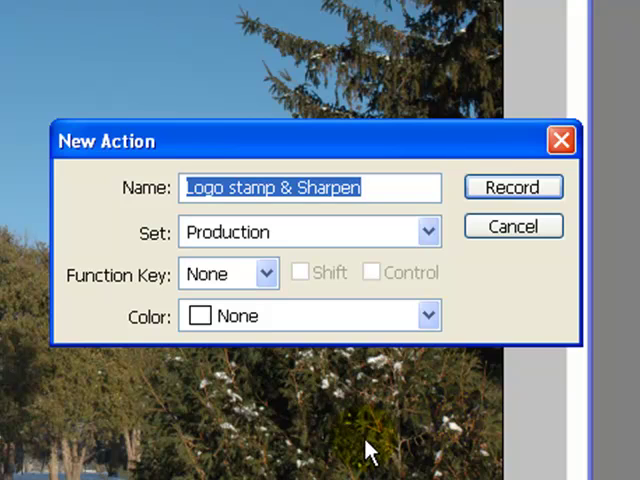
mouse_move(388, 450)
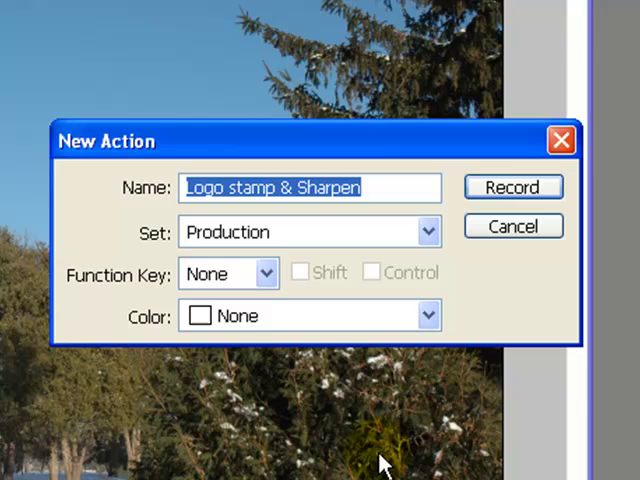
mouse_move(470, 140)
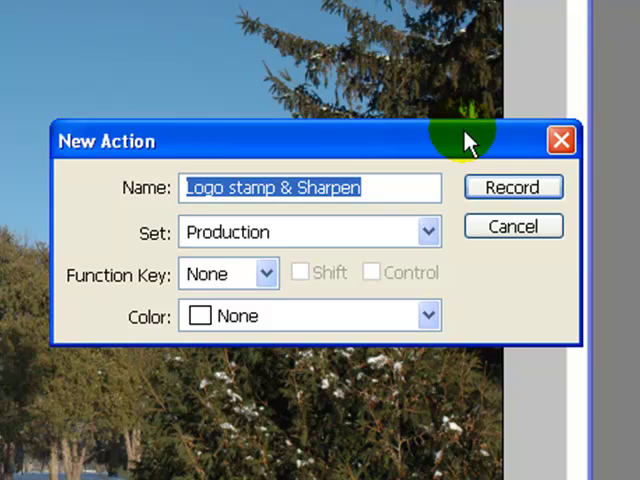
mouse_move(360, 444)
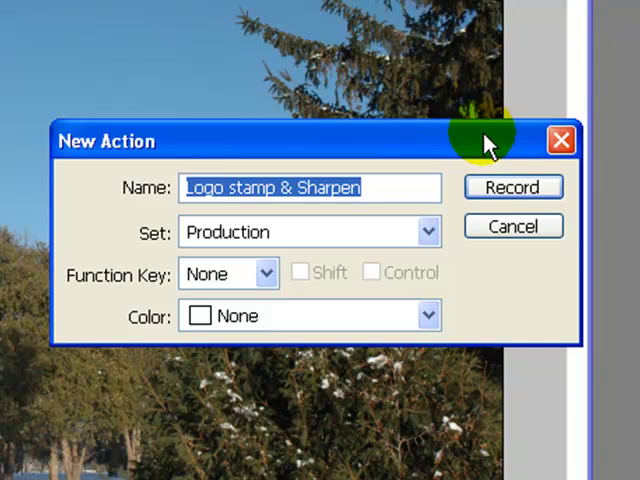
Step: Move the New Action dialog aside and start recording 'Logo stamp & Sharpen'
left_click_drag(480, 140, 230, 80)
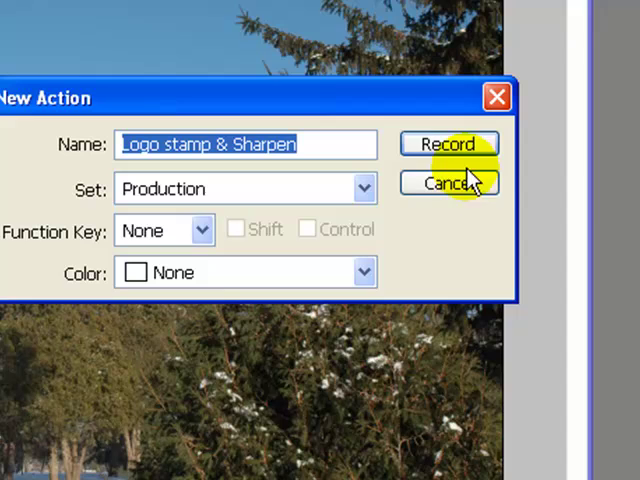
mouse_move(80, 144)
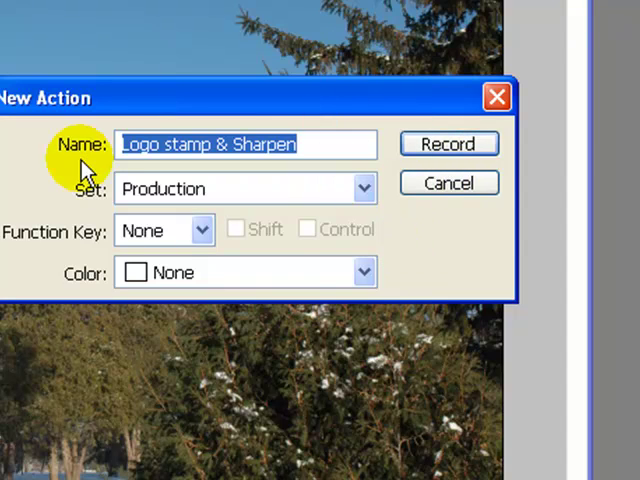
mouse_move(364, 144)
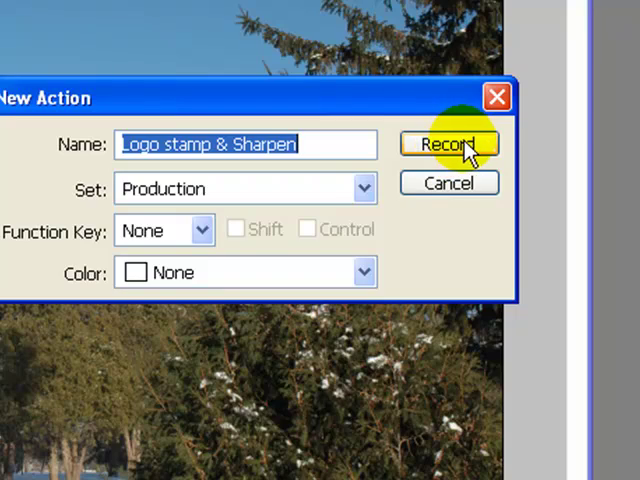
left_click(448, 144)
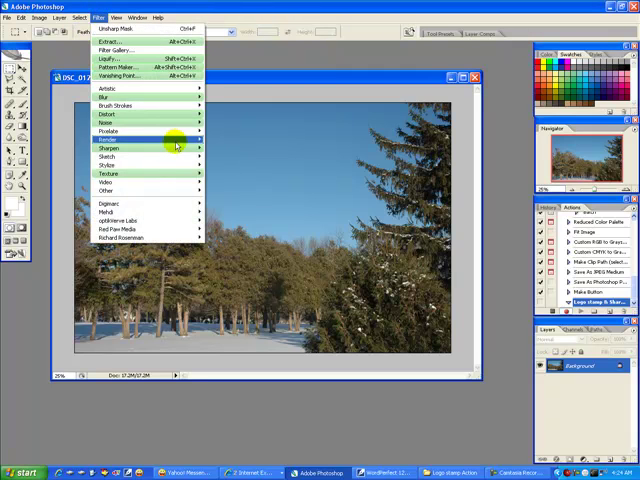
mouse_move(132, 148)
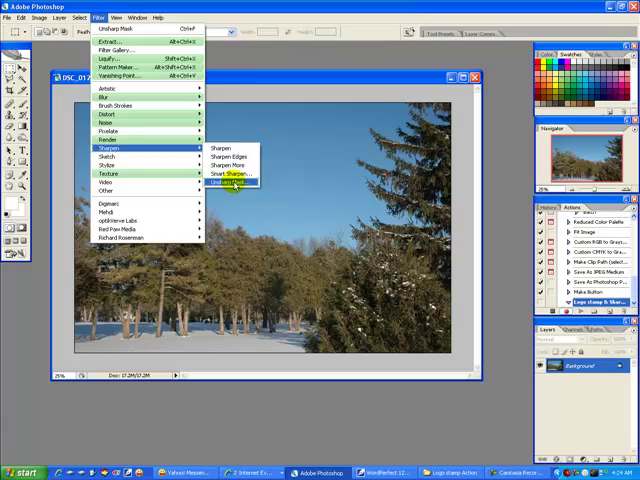
Step: Apply Unsharp Mask at 125% amount, 1.6 px radius, 0 threshold to the winter photo
left_click(224, 184)
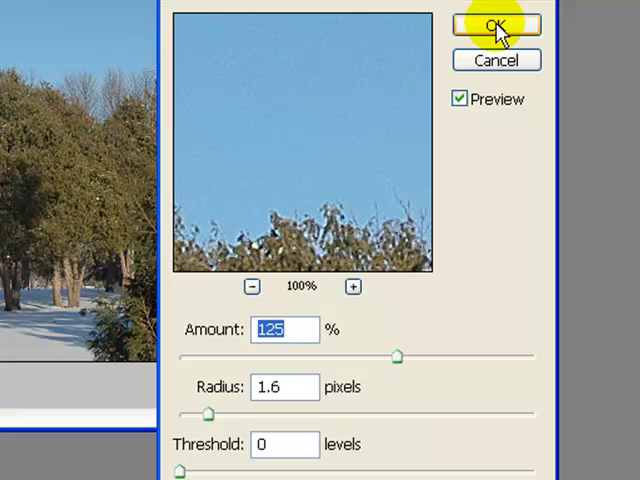
left_click(496, 24)
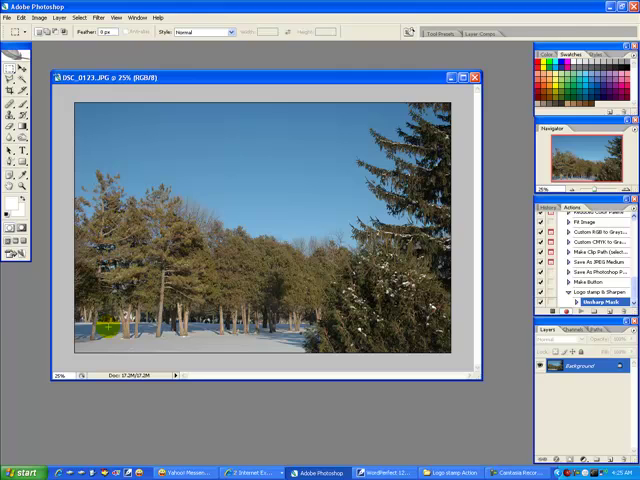
Step: Paste the logo onto the photo as a new Layer 1 above the Background
left_click(108, 324)
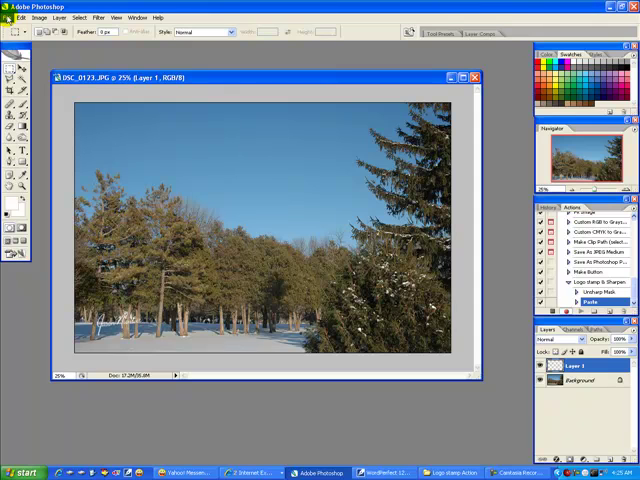
left_click(20, 16)
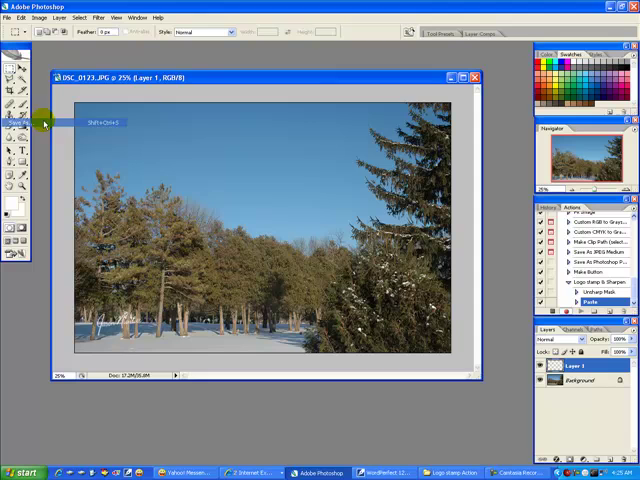
Step: Save the stamped photo as a JPEG named Sample in the logo stamp output folder
key("shift+ctrl+s")
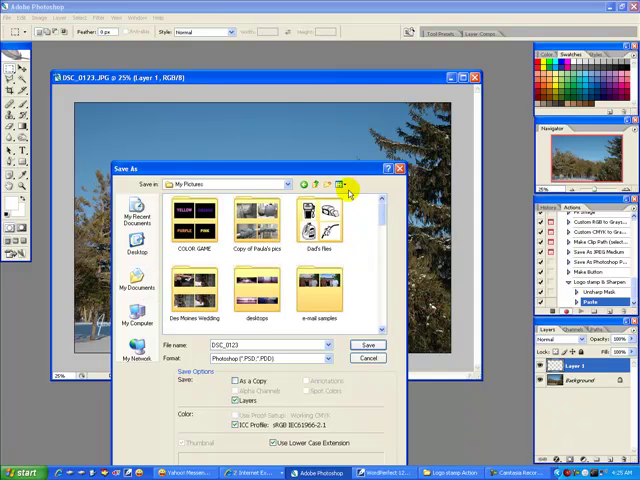
left_click(348, 184)
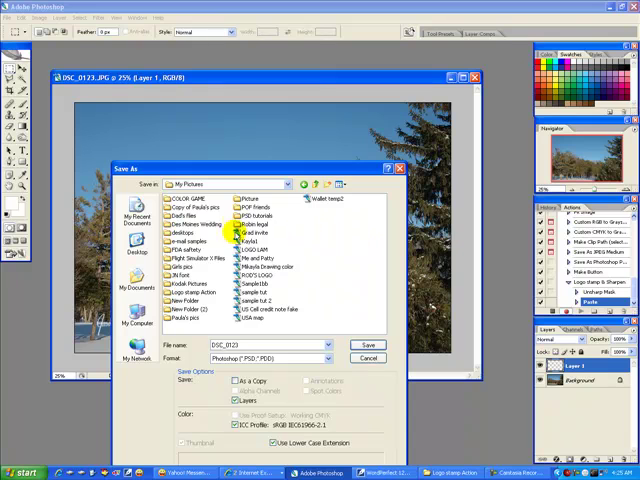
left_click(190, 292)
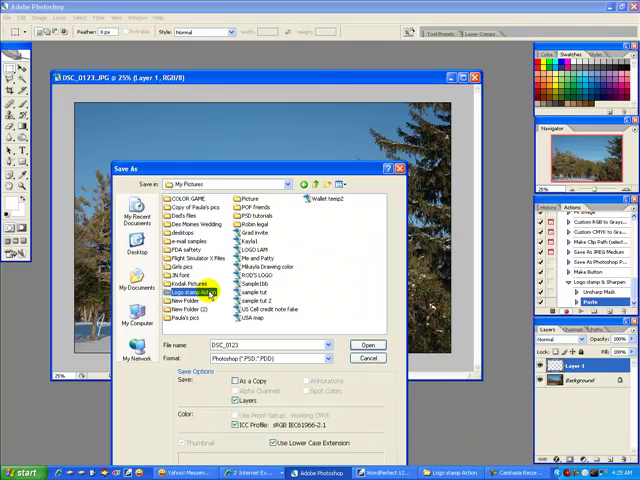
double_click(180, 292)
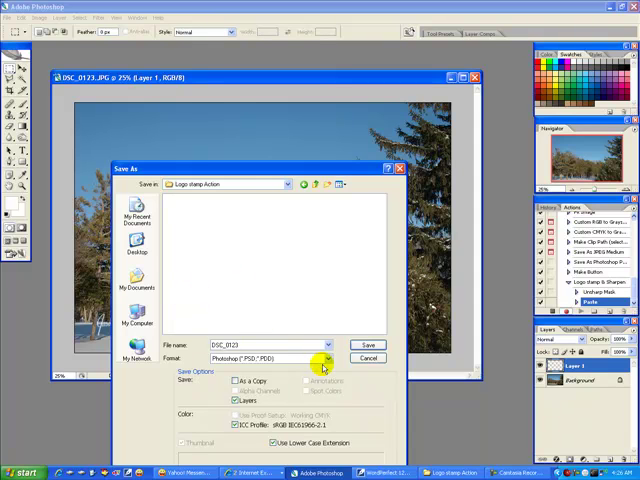
left_click(330, 358)
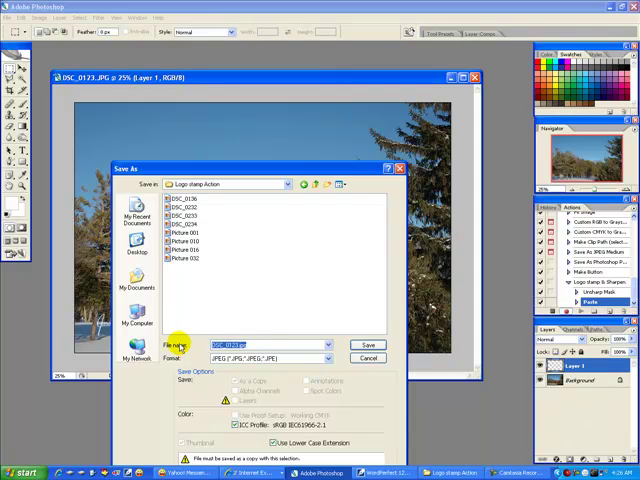
type("Sample 1")
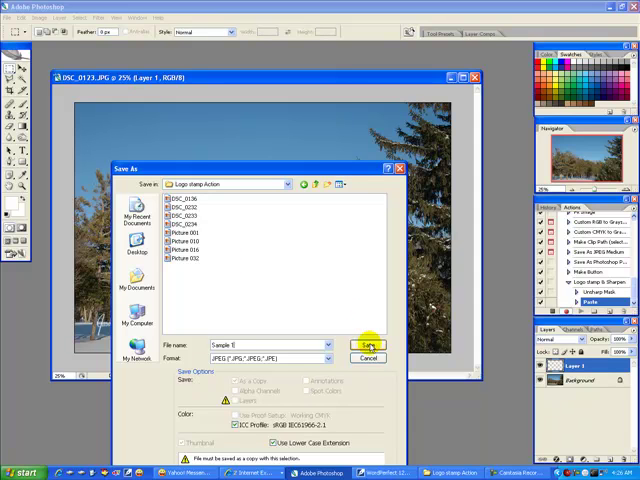
left_click(368, 344)
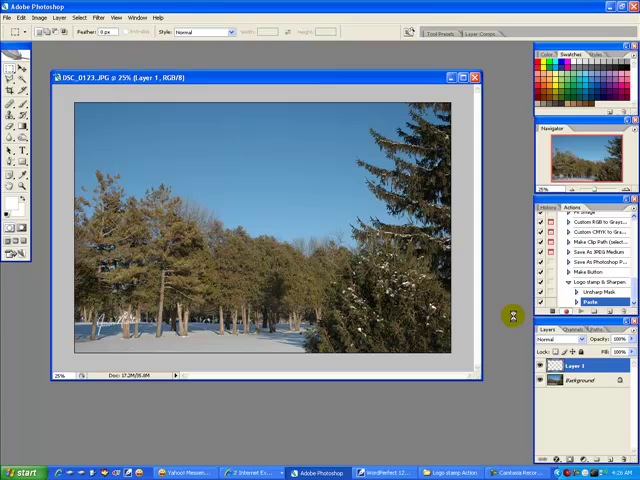
mouse_move(512, 320)
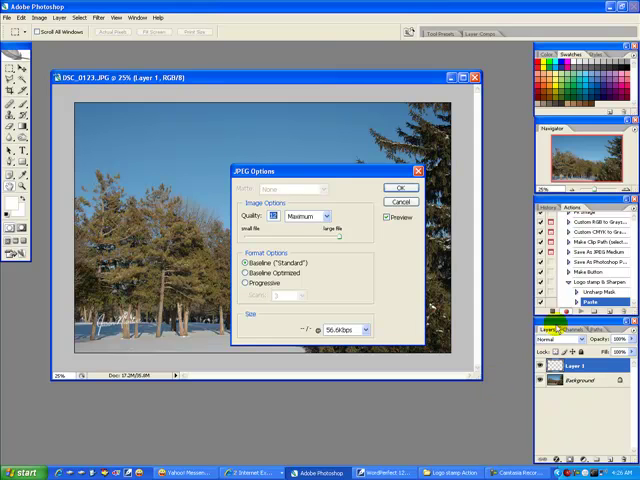
Step: Accept the JPEG quality settings and stop recording the action
left_click(400, 188)
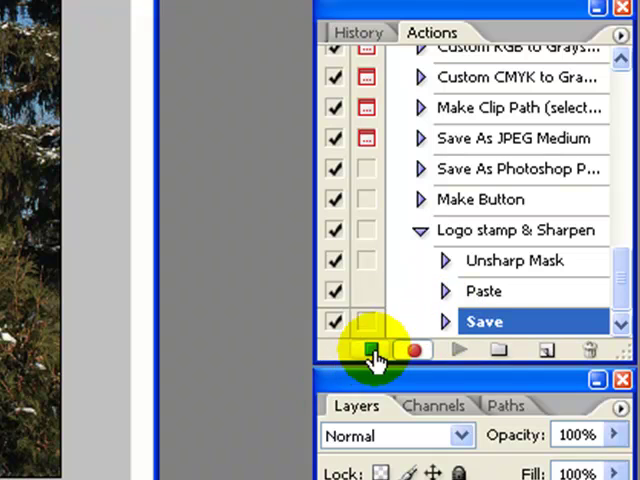
left_click(368, 350)
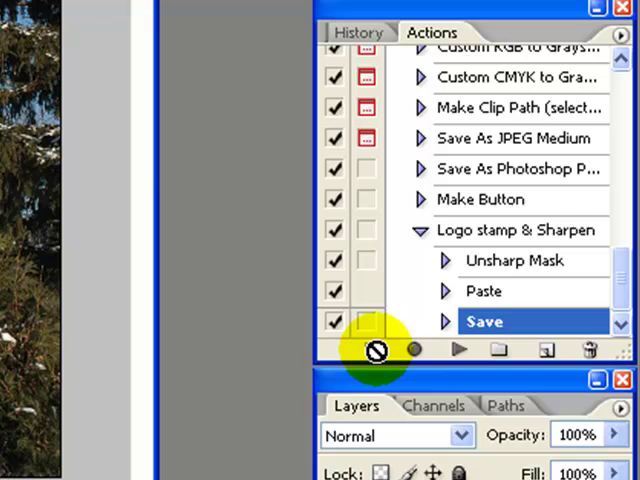
mouse_move(230, 470)
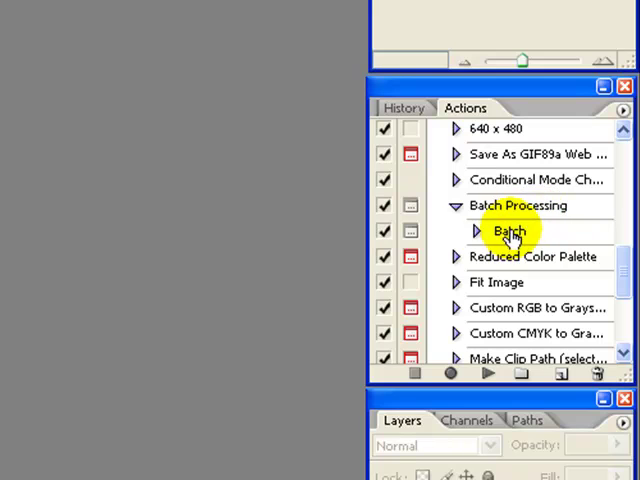
Step: Launch Batch and choose the Production set's Logo stamp & Sharpen action to play
left_click(510, 232)
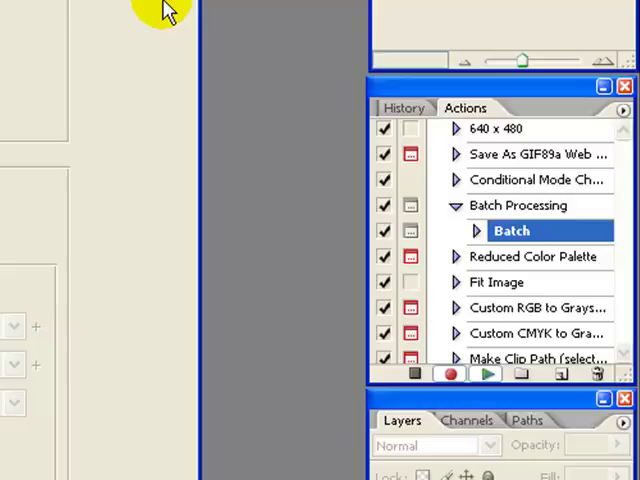
double_click(512, 230)
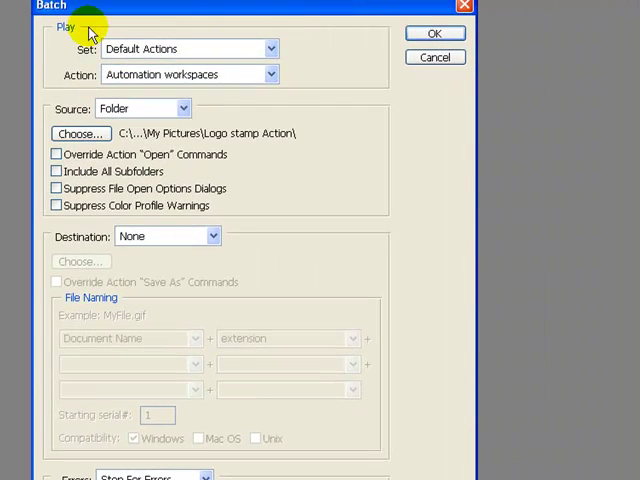
left_click(270, 48)
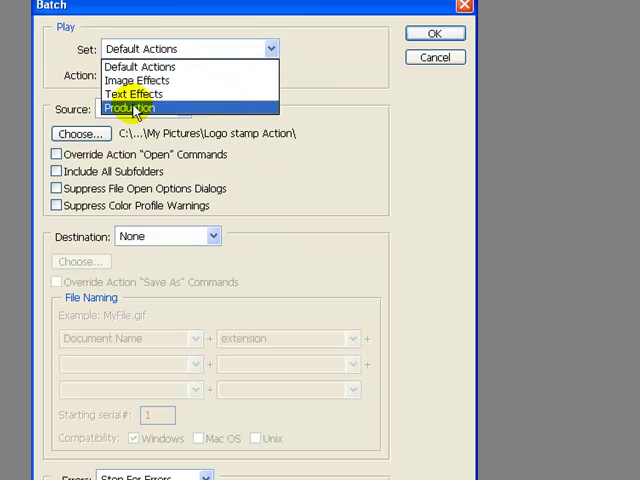
left_click(128, 108)
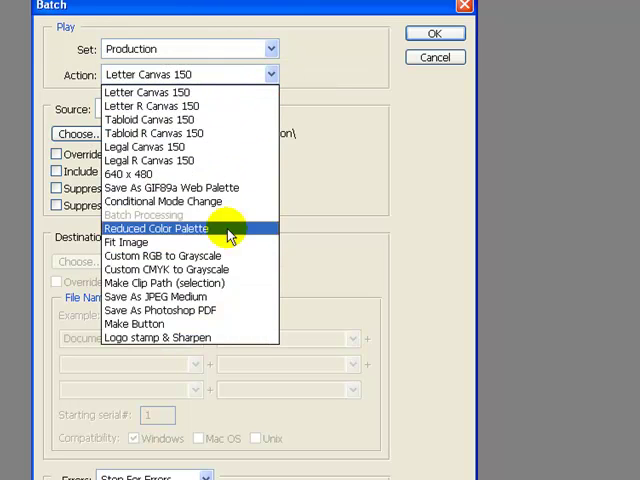
left_click(156, 336)
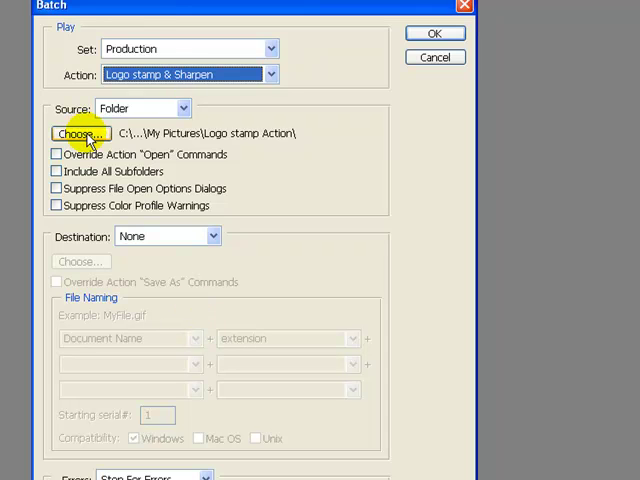
left_click(78, 134)
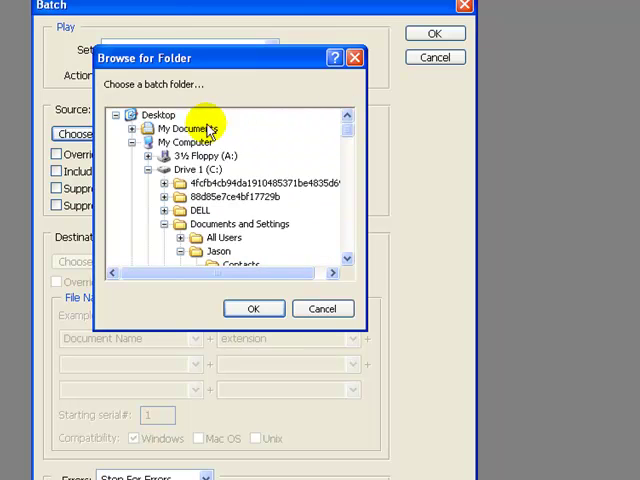
double_click(188, 128)
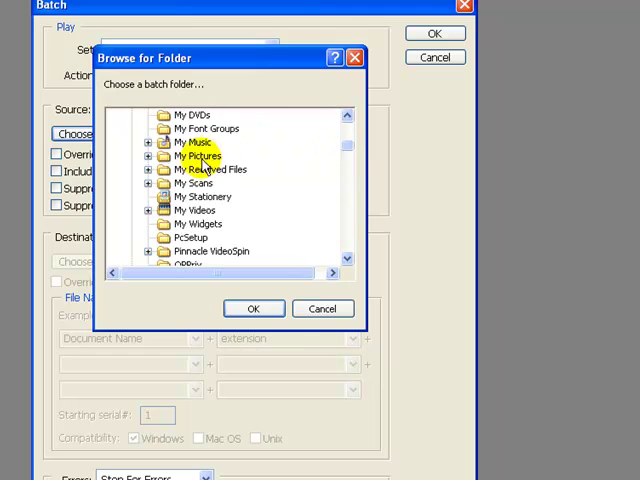
double_click(196, 156)
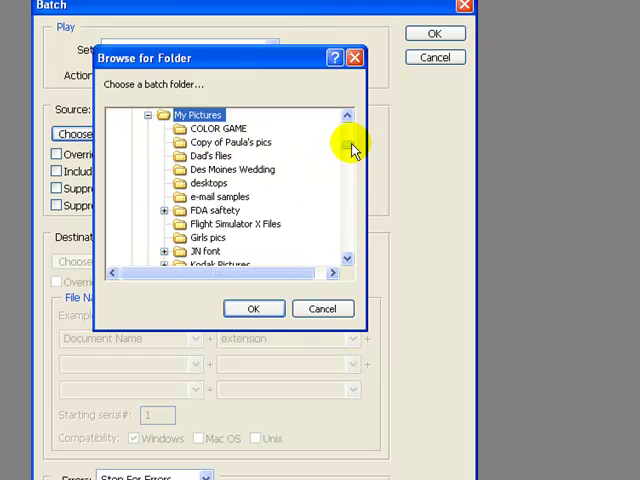
scroll("down", 3)
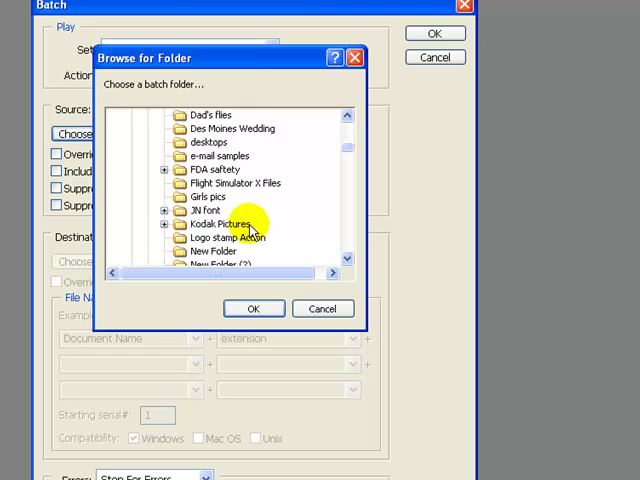
left_click(228, 236)
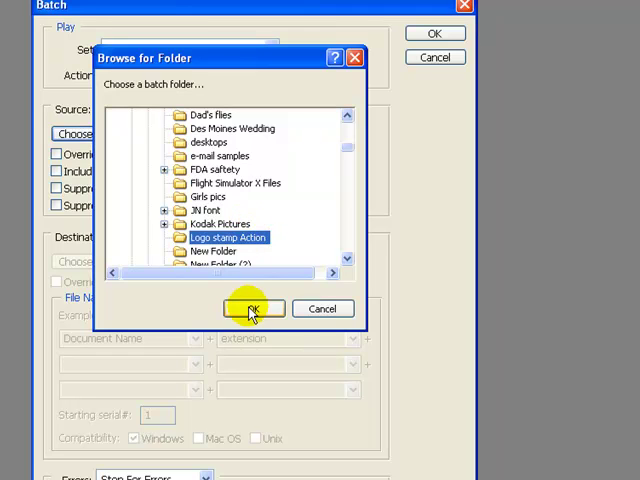
left_click(252, 308)
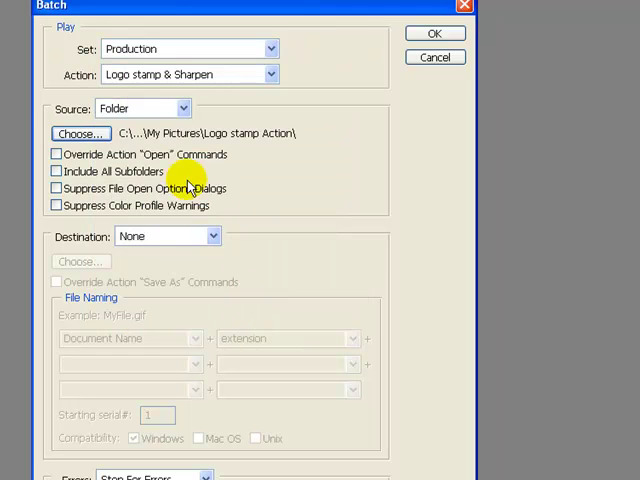
mouse_move(198, 228)
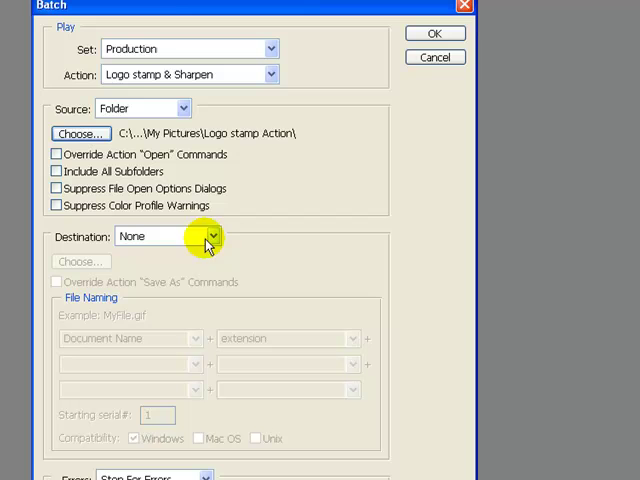
Step: Set the batch Destination to Folder with Override Action "Save As" Commands enabled
left_click(210, 236)
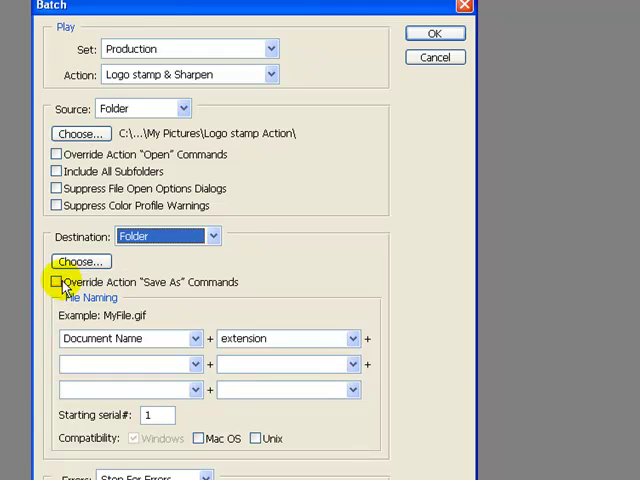
left_click(56, 282)
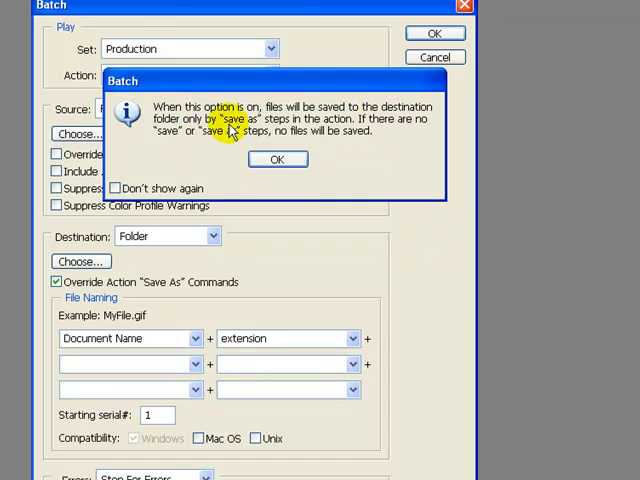
mouse_move(356, 136)
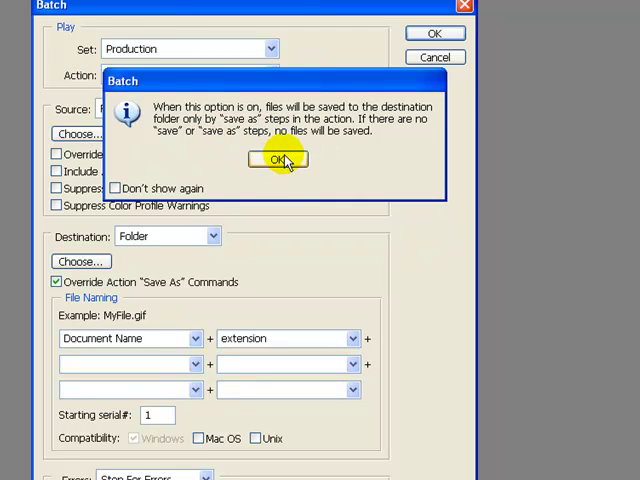
left_click(276, 160)
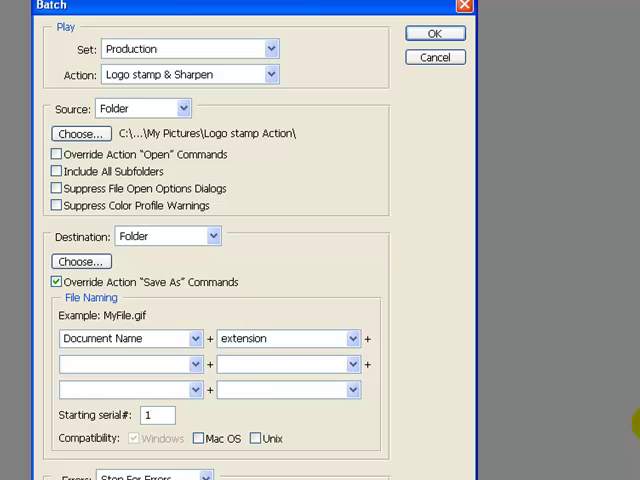
mouse_move(600, 444)
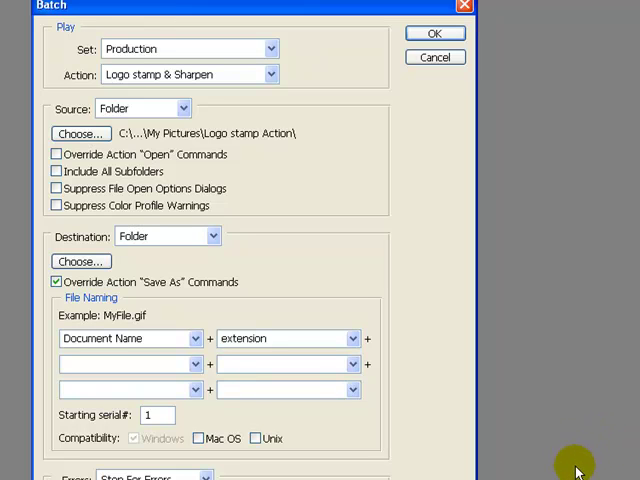
mouse_move(594, 424)
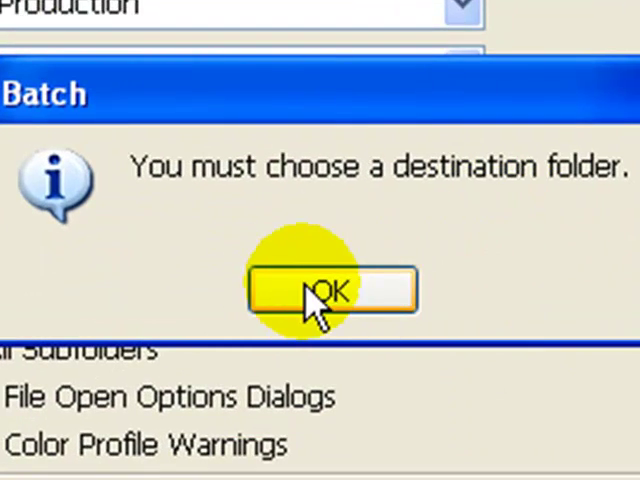
left_click(330, 290)
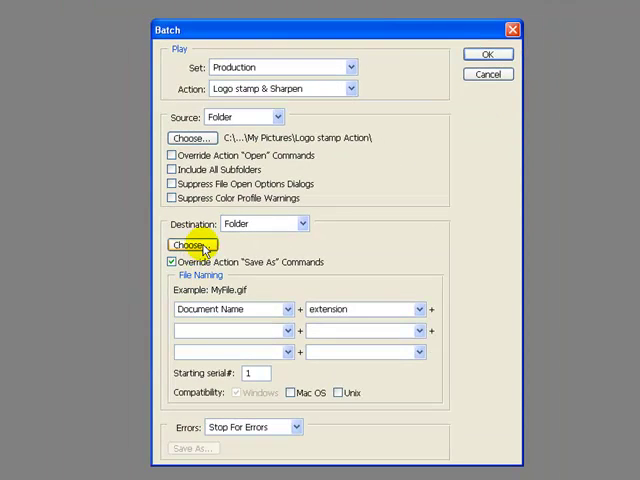
Step: Choose the Logo stamp Action folder as destination and run the batch
left_click(190, 244)
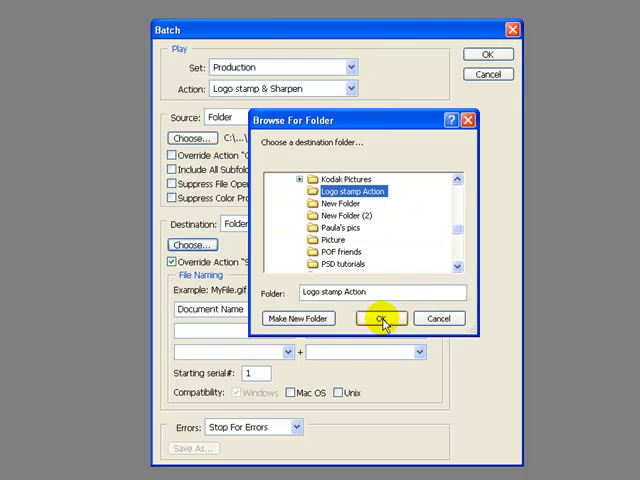
left_click(378, 318)
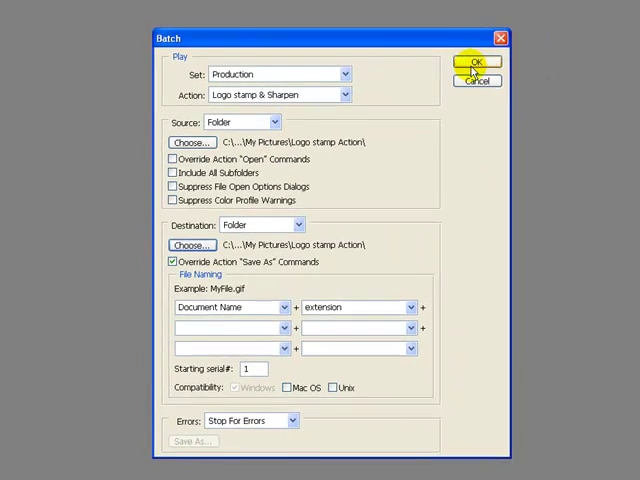
left_click(476, 62)
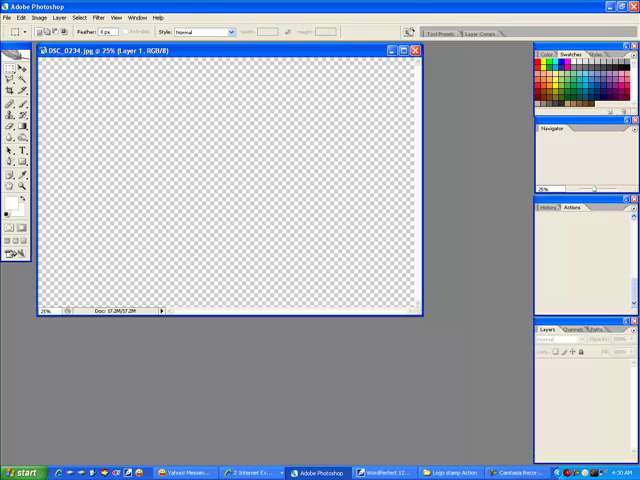
Step: Close the last open image after the batch finishes, leaving an empty workspace
left_click(416, 50)
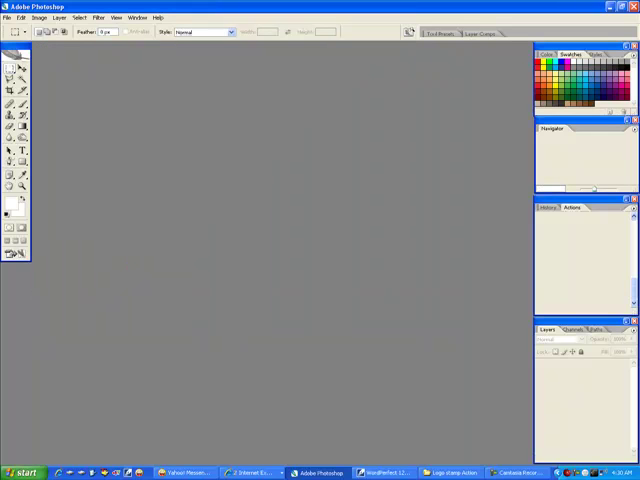